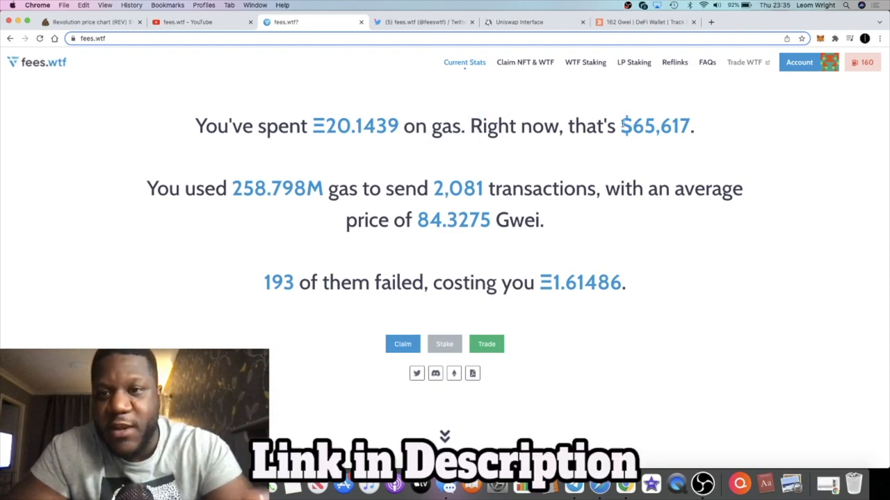
{"action": "mouse_move", "coordinate": [709, 144]}
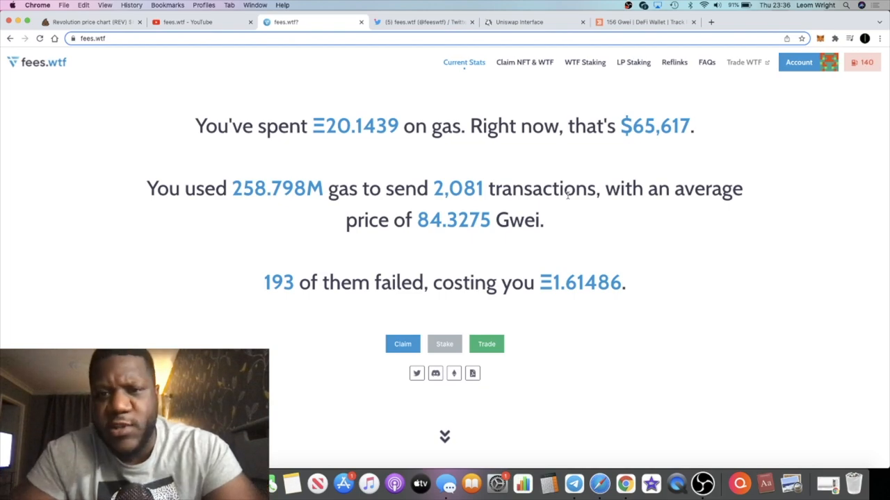
Go to the Claim NFT & WTF page showing 6,285.62 WTF claimable.
{"action": "left_click", "coordinate": [524, 62]}
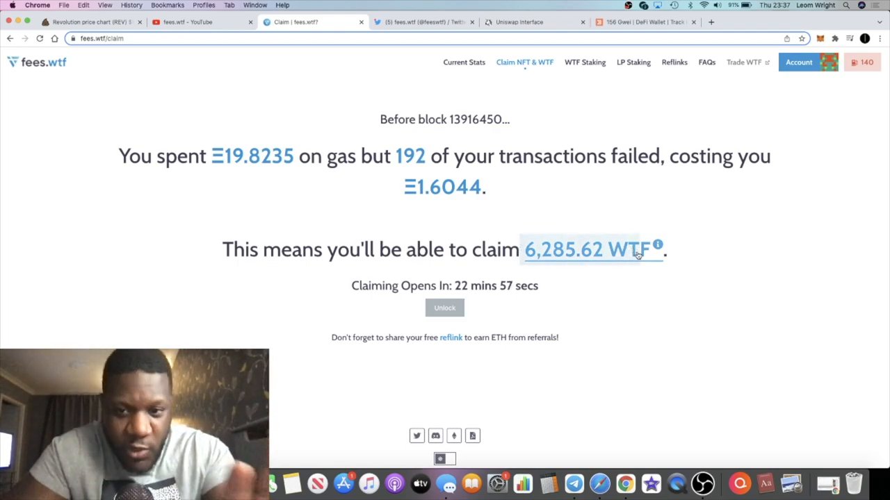
View the Airdrop Info breakdown of the WTF amount, then go to the Reflinks referral page.
{"action": "left_click", "coordinate": [657, 245]}
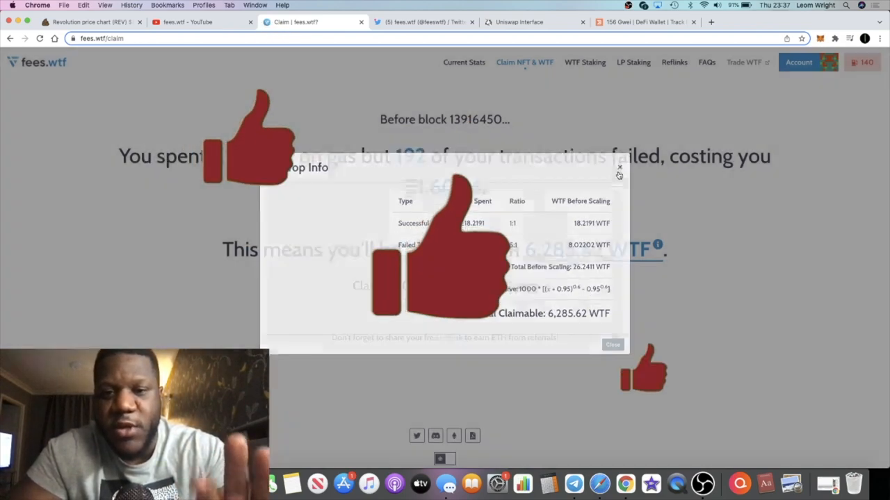
{"action": "left_click", "coordinate": [618, 168]}
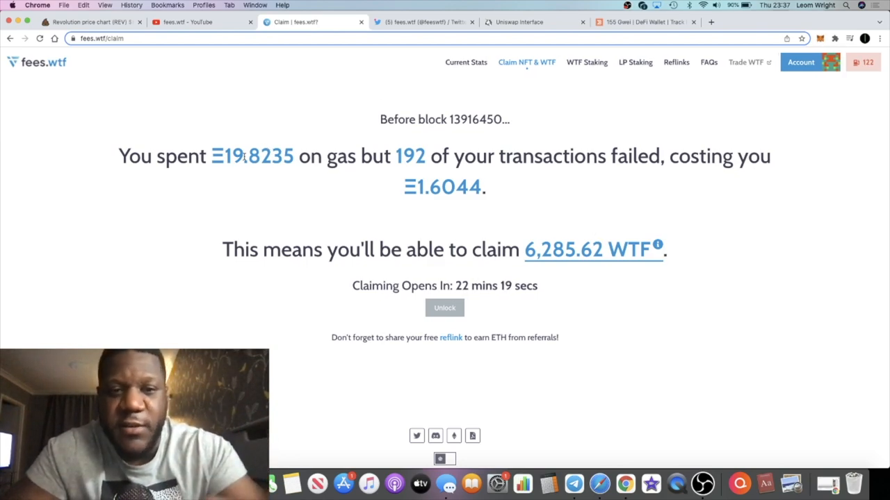
{"action": "left_click", "coordinate": [675, 62]}
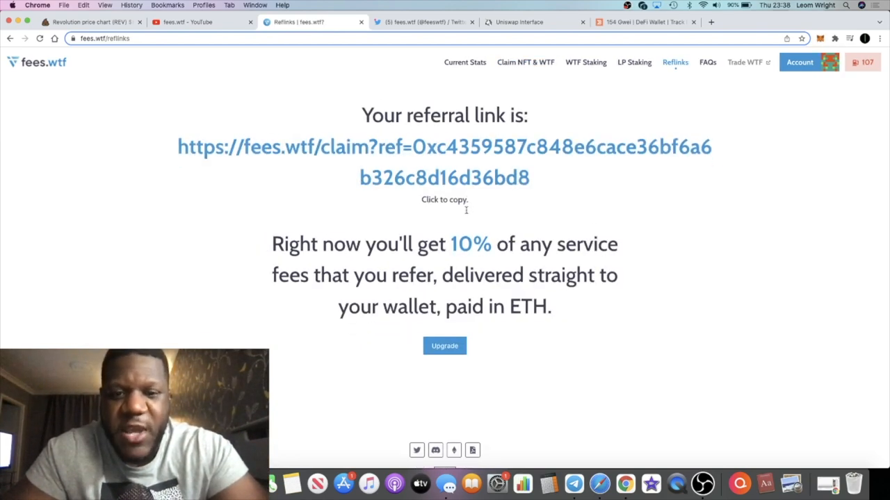
Scroll the Reflinks page and move on to LP Staking with 913,601 WTF daily rewards.
{"action": "scroll", "scroll_direction": "down", "scroll_amount": 3}
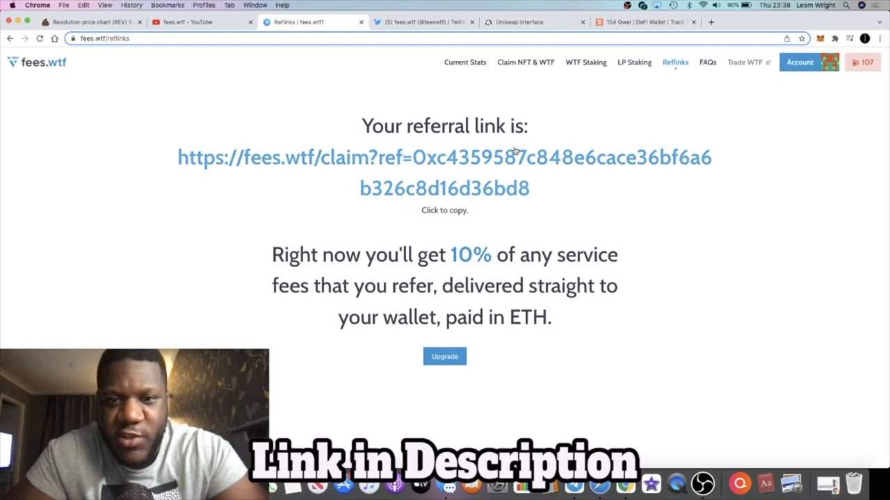
{"action": "left_click", "coordinate": [633, 62]}
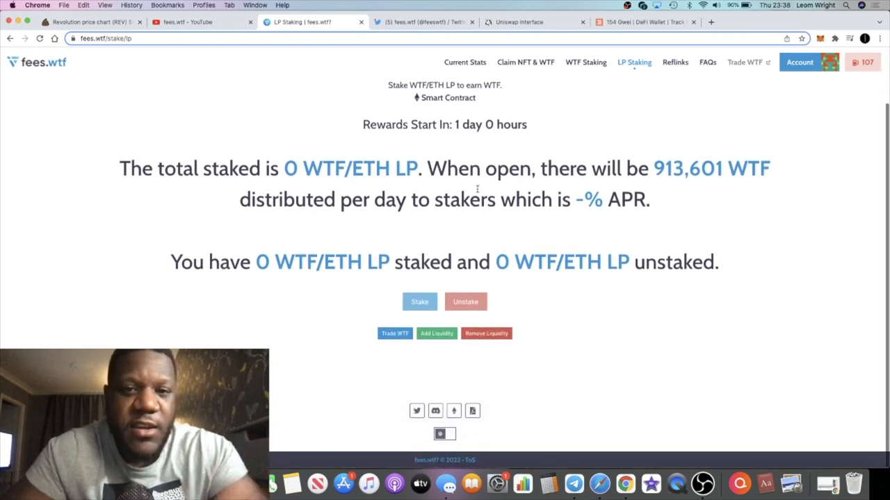
Compare WTF and LP Staking pages, scroll the 456,801 WTF staking page, then switch to Twitter.
{"action": "left_click", "coordinate": [585, 62]}
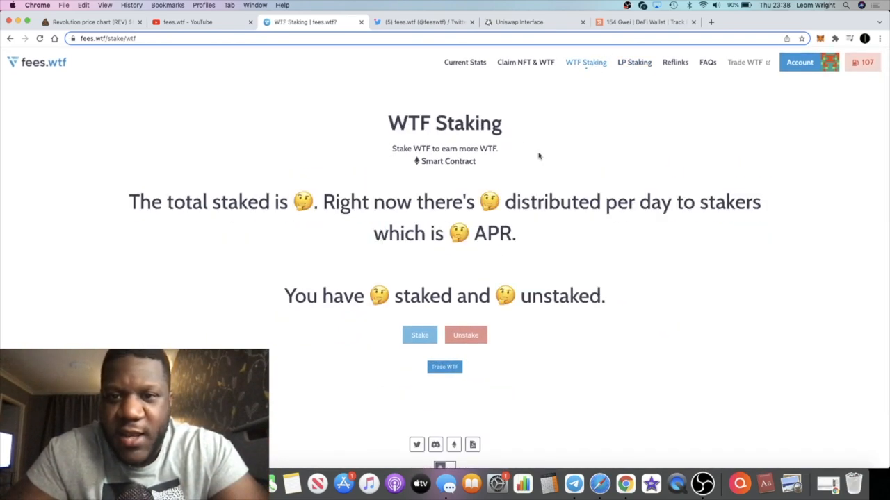
{"action": "left_click", "coordinate": [633, 62]}
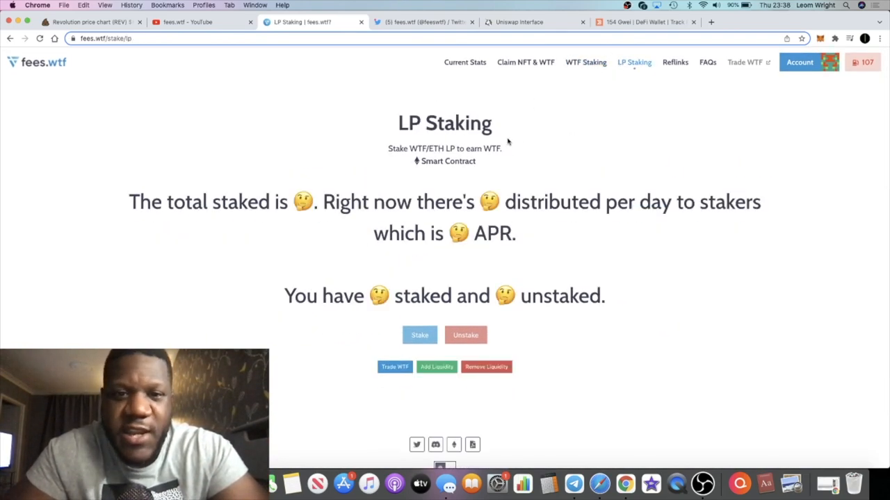
{"action": "left_click", "coordinate": [586, 62]}
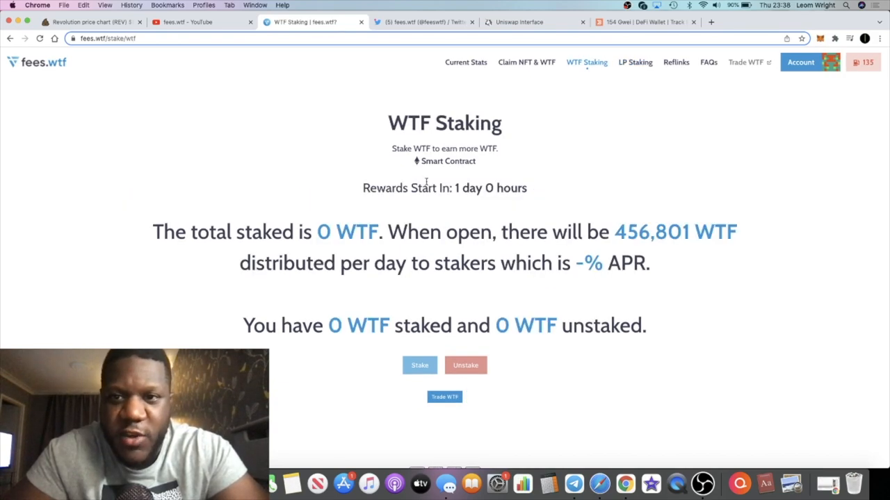
{"action": "scroll", "scroll_direction": "down", "scroll_amount": 3}
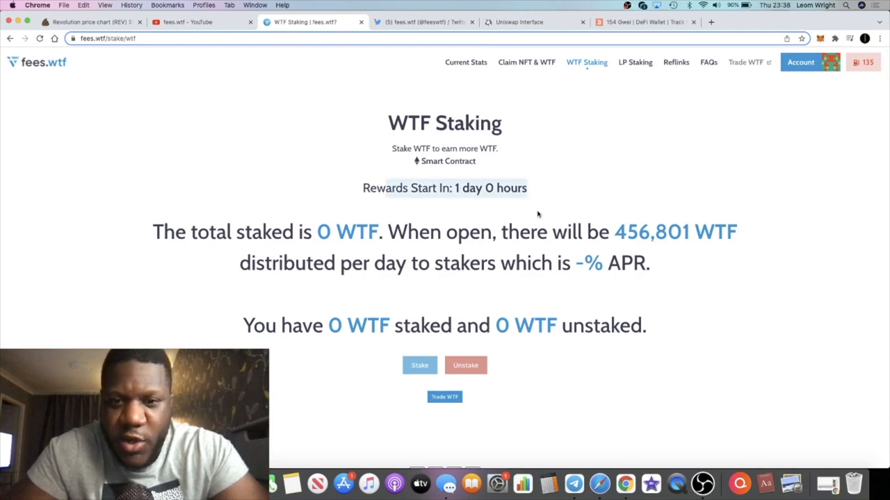
{"action": "scroll", "scroll_direction": "down", "scroll_amount": 3}
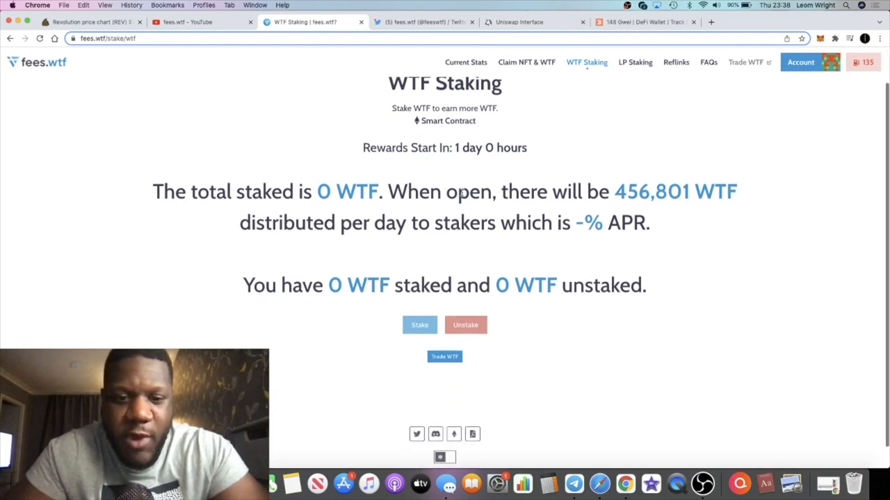
{"action": "scroll", "scroll_direction": "down", "scroll_amount": 3}
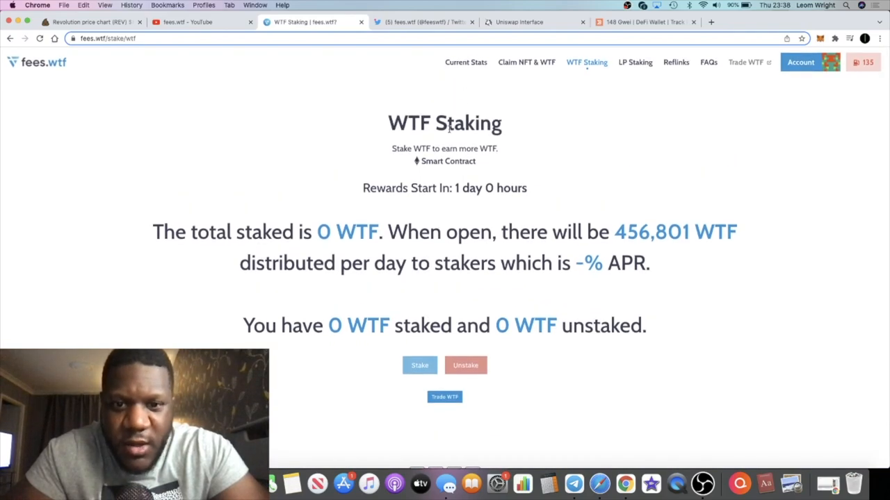
{"action": "left_click", "coordinate": [424, 21]}
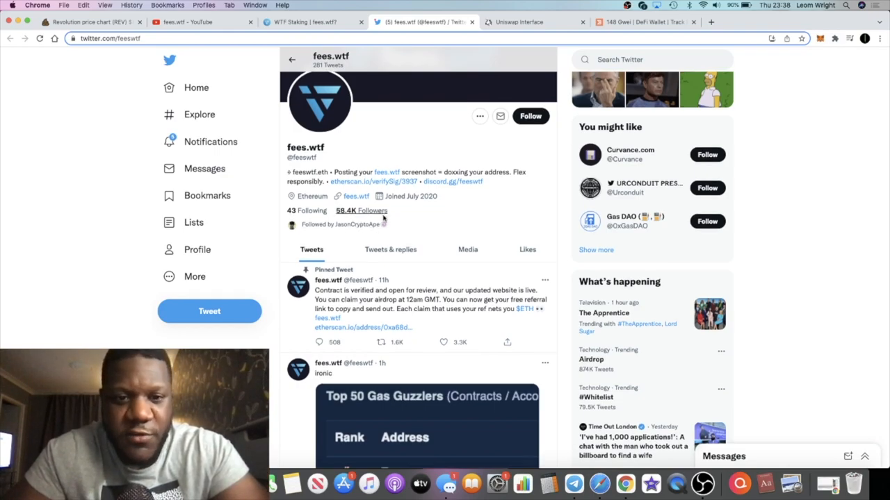
{"action": "scroll", "scroll_direction": "down", "scroll_amount": 3}
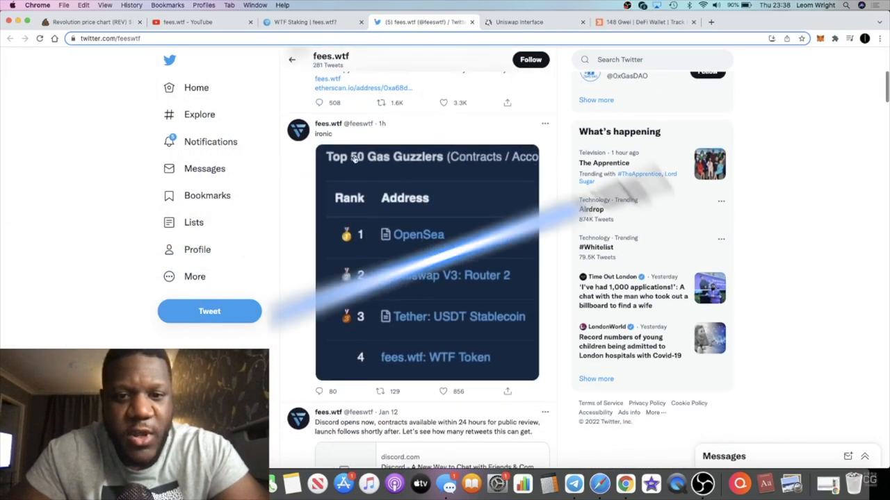
{"action": "scroll", "scroll_direction": "down", "scroll_amount": 3}
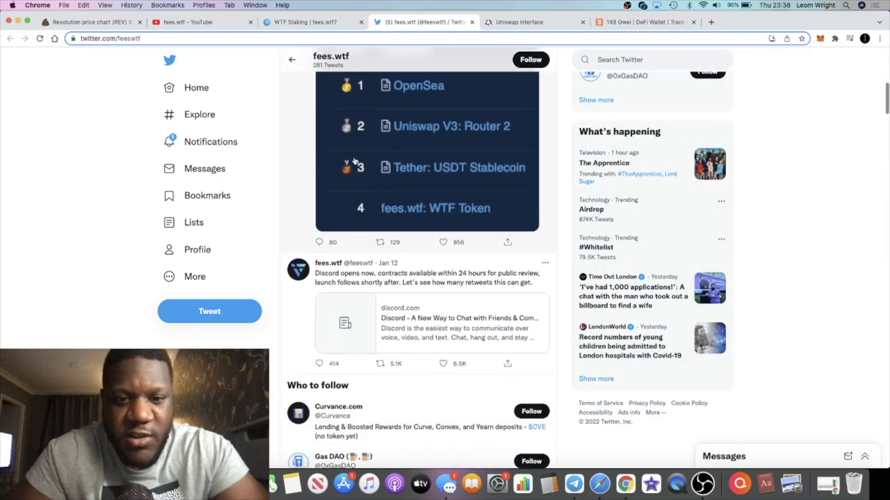
{"action": "scroll", "scroll_direction": "down", "scroll_amount": 3}
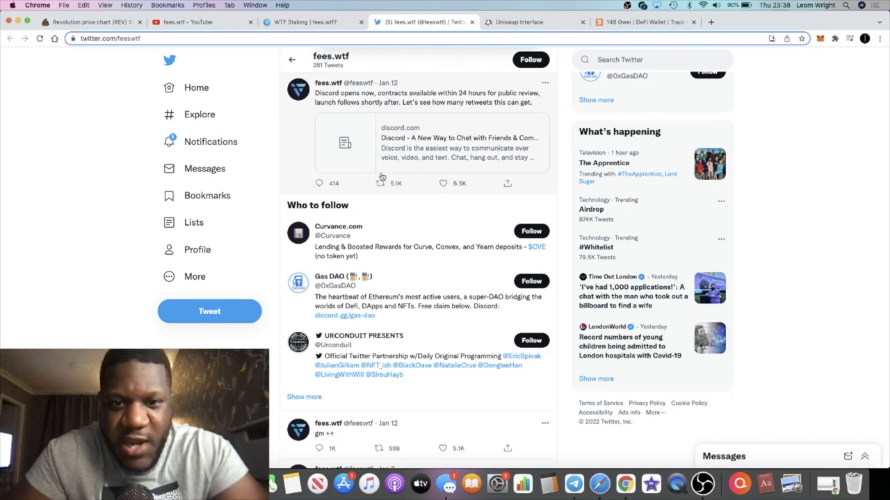
{"action": "scroll", "scroll_direction": "down", "scroll_amount": 3}
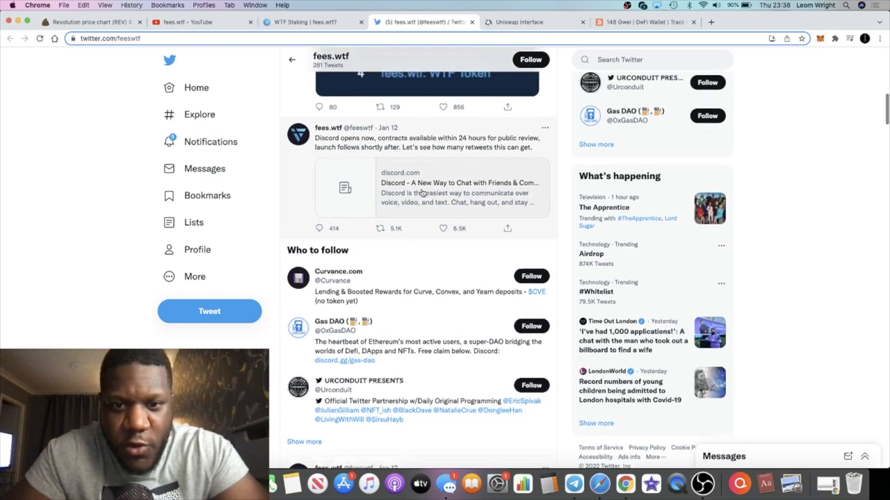
{"action": "left_click", "coordinate": [443, 230]}
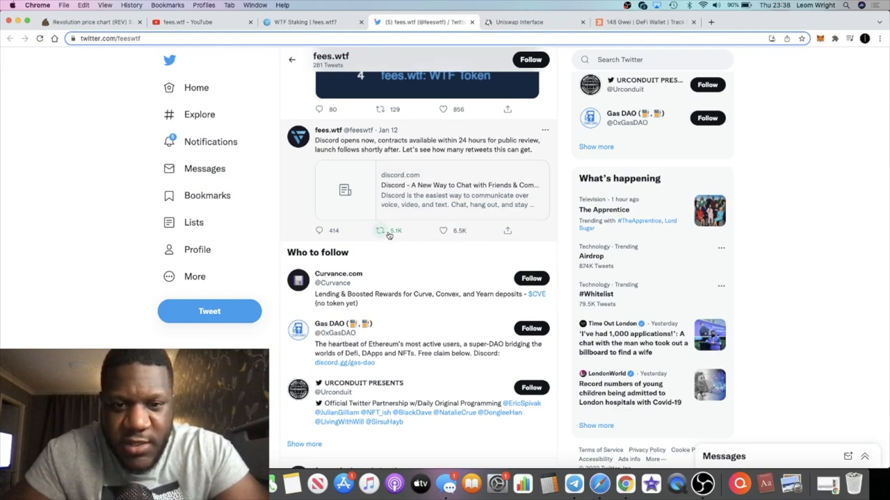
{"action": "left_click", "coordinate": [380, 230]}
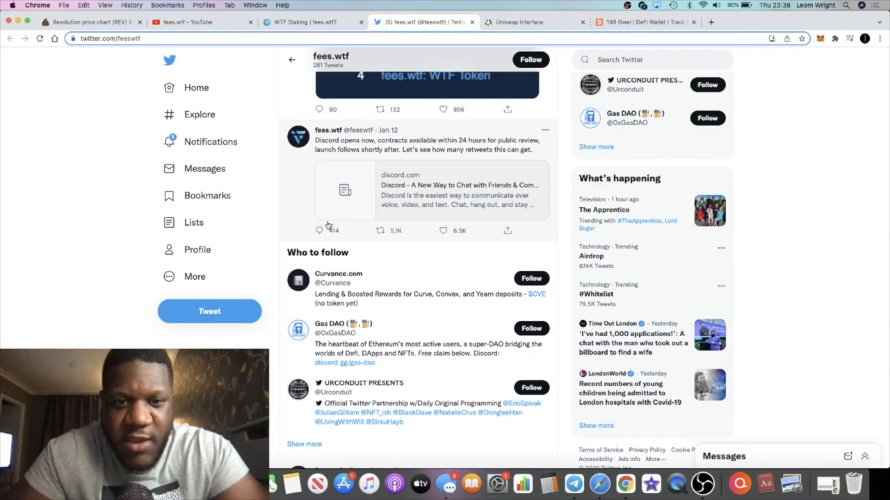
{"action": "scroll", "scroll_direction": "down", "scroll_amount": 3}
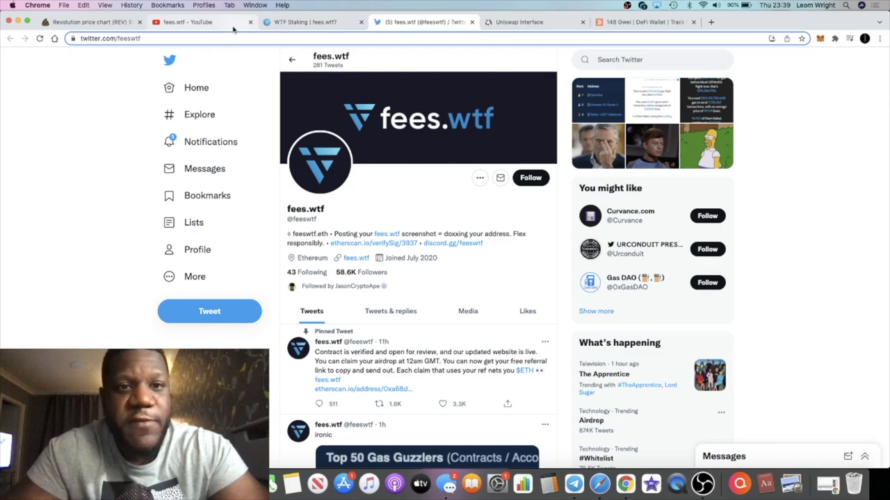
{"action": "left_click", "coordinate": [185, 21]}
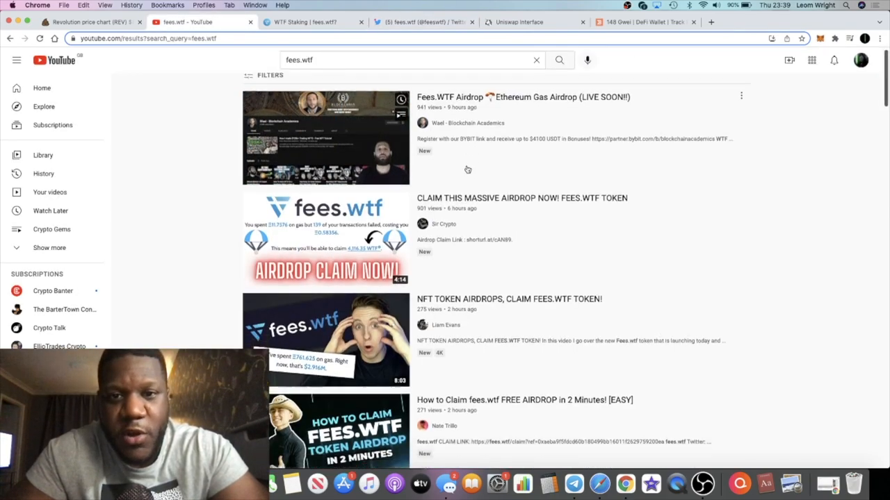
Scroll the fees.wtf airdrop videos, glance at WTF Staking, then return to the Twitter profile.
{"action": "scroll", "scroll_direction": "down", "scroll_amount": 3}
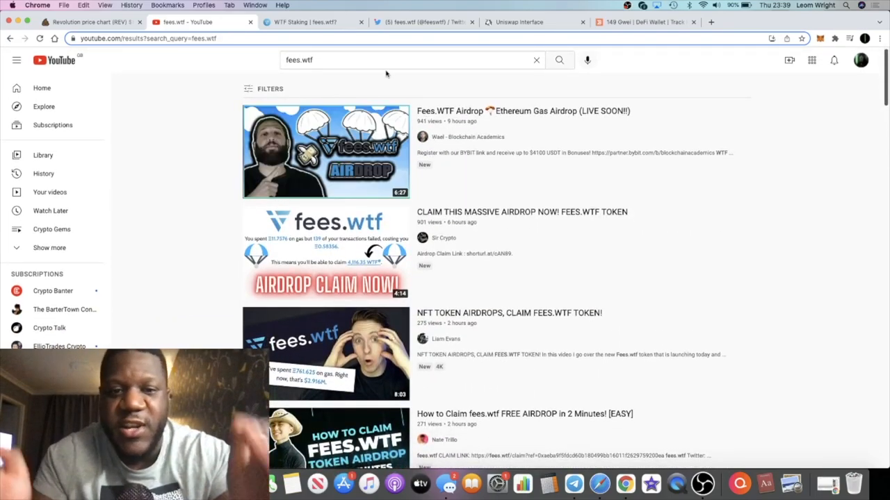
{"action": "left_click", "coordinate": [306, 22]}
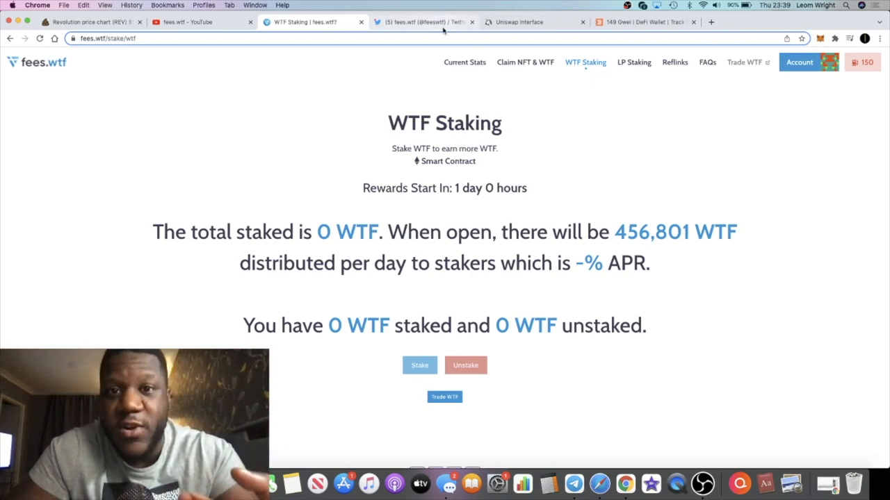
{"action": "left_click", "coordinate": [424, 22]}
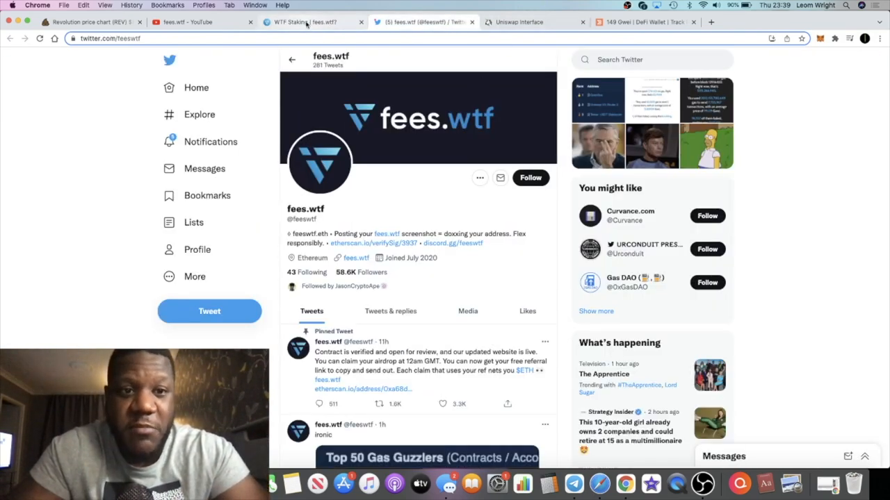
Return to the fees.wtf claim page, opening in about 20 minutes, then bring up DeBank.
{"action": "left_click", "coordinate": [299, 21]}
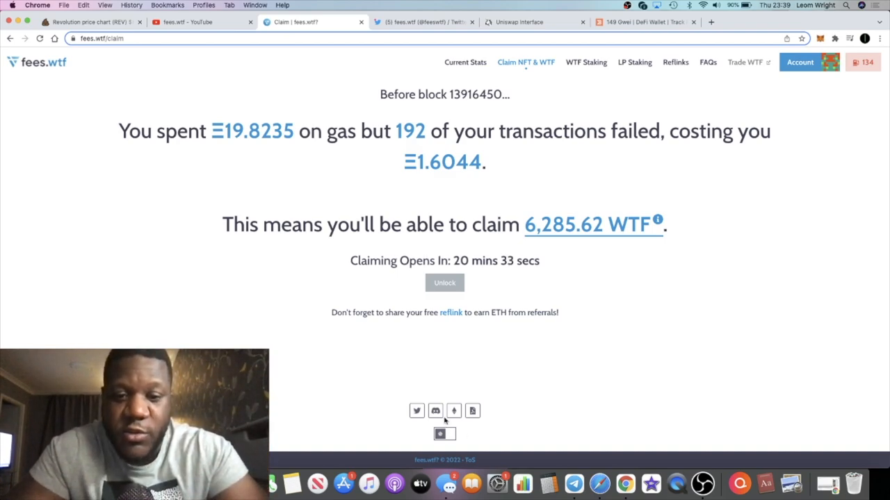
{"action": "left_click", "coordinate": [435, 410]}
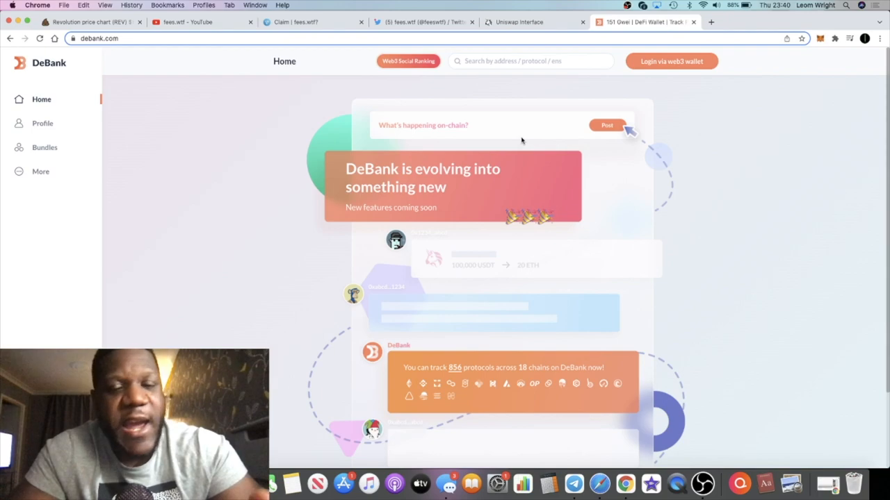
{"action": "mouse_move", "coordinate": [427, 133]}
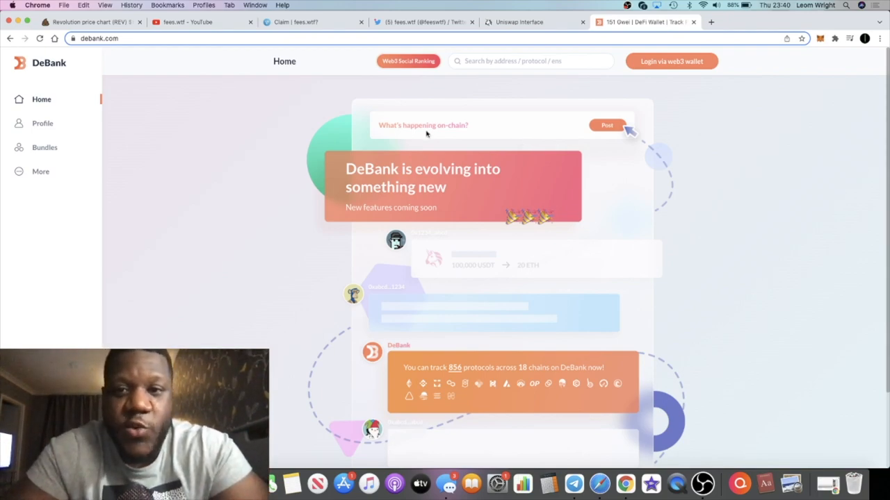
{"action": "mouse_move", "coordinate": [43, 123]}
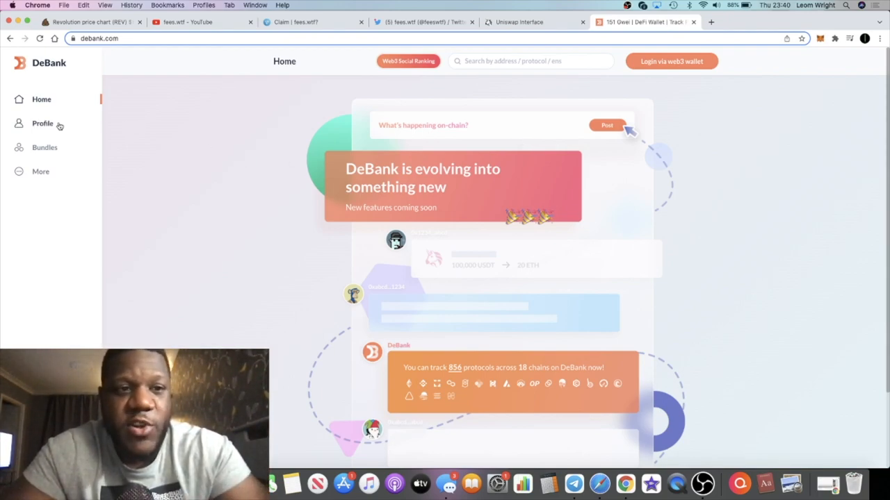
Connect the wallet from DeBank's Profile page and scroll its $17,132 multi-chain portfolio.
{"action": "left_click", "coordinate": [42, 123]}
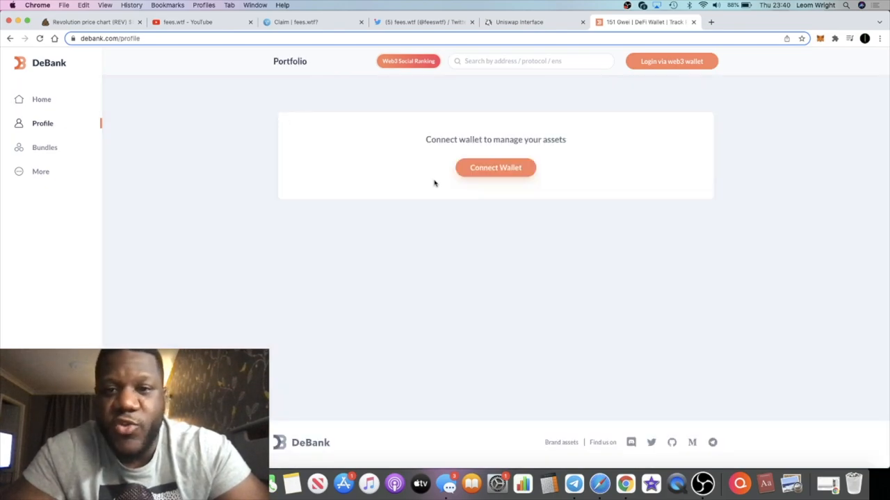
{"action": "left_click", "coordinate": [494, 168]}
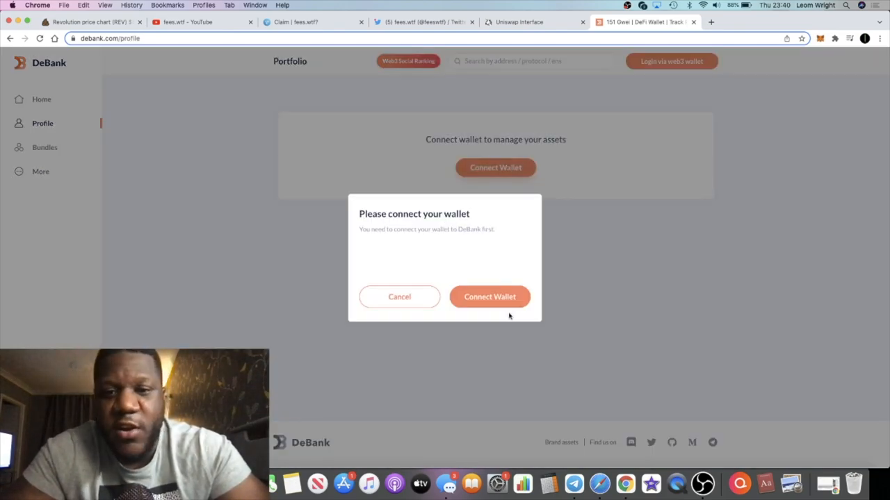
{"action": "left_click", "coordinate": [490, 297]}
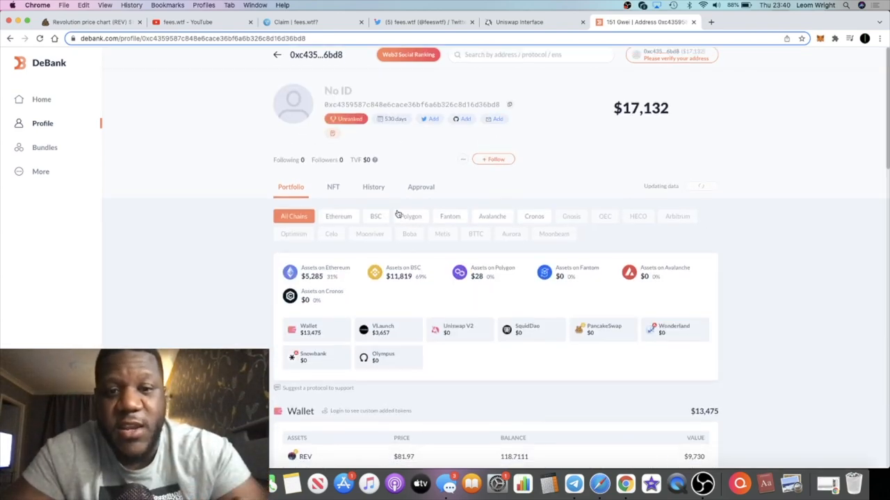
{"action": "scroll", "scroll_direction": "down", "scroll_amount": 3}
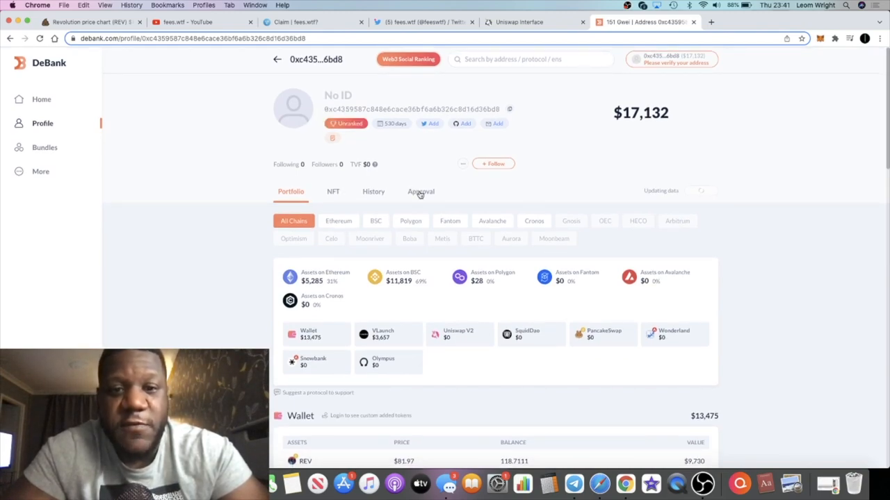
Scroll through the Ethereum approvals with infinite allowances, then return to the fees.wtf claim page.
{"action": "left_click", "coordinate": [420, 192]}
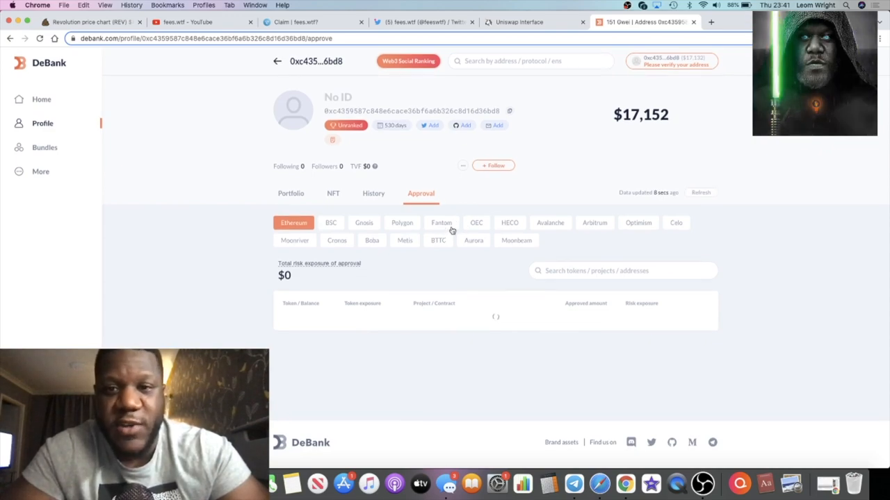
{"action": "scroll", "scroll_direction": "down", "scroll_amount": 3}
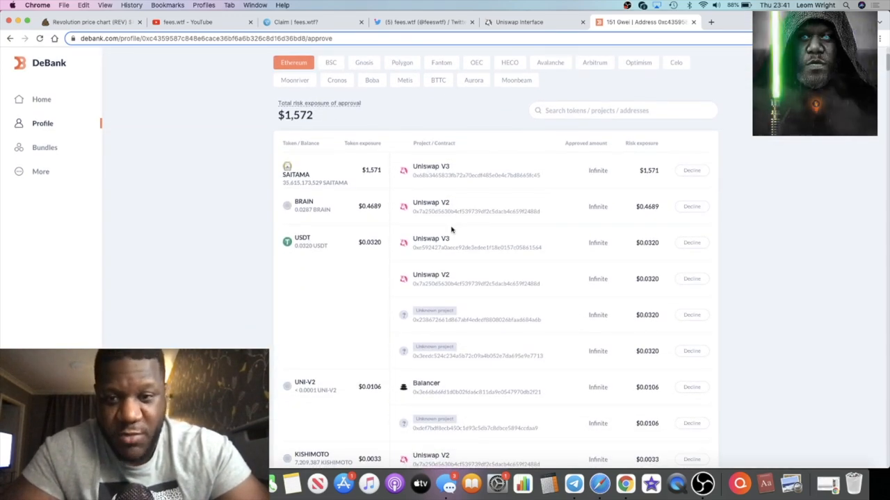
{"action": "scroll", "scroll_direction": "down", "scroll_amount": 3}
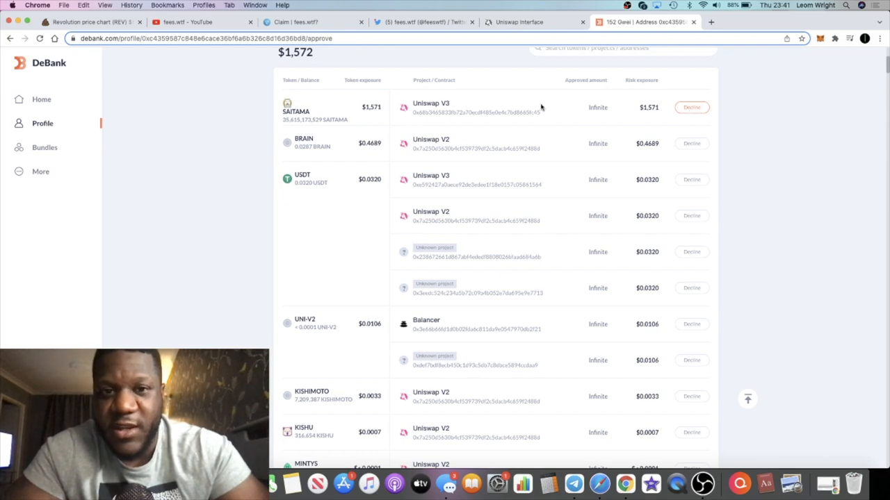
{"action": "scroll", "scroll_direction": "down", "scroll_amount": 3}
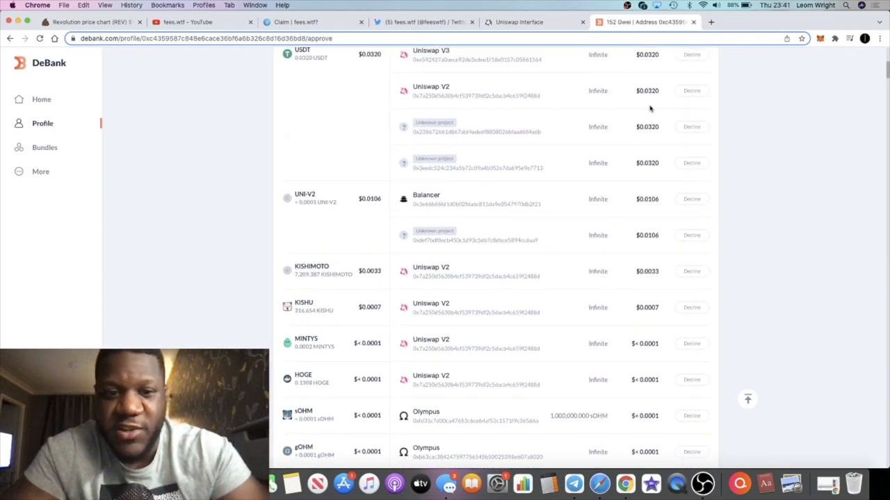
{"action": "scroll", "scroll_direction": "down", "scroll_amount": 3}
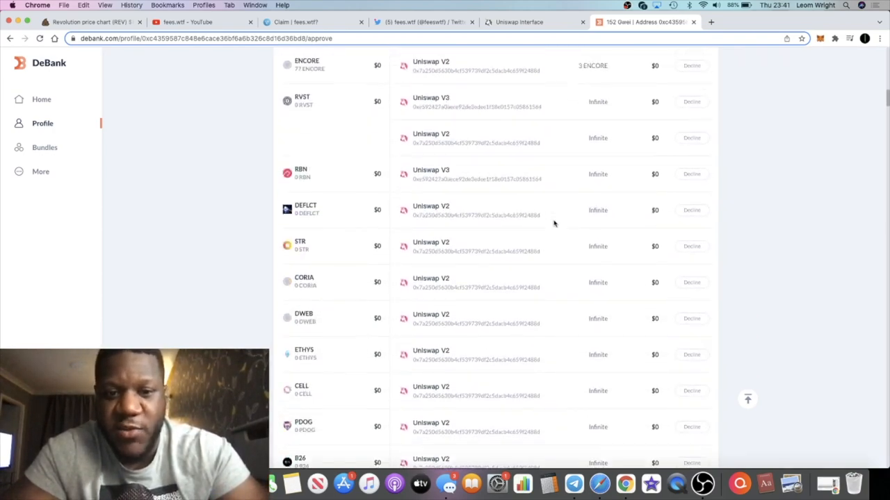
{"action": "scroll", "scroll_direction": "down", "scroll_amount": 3}
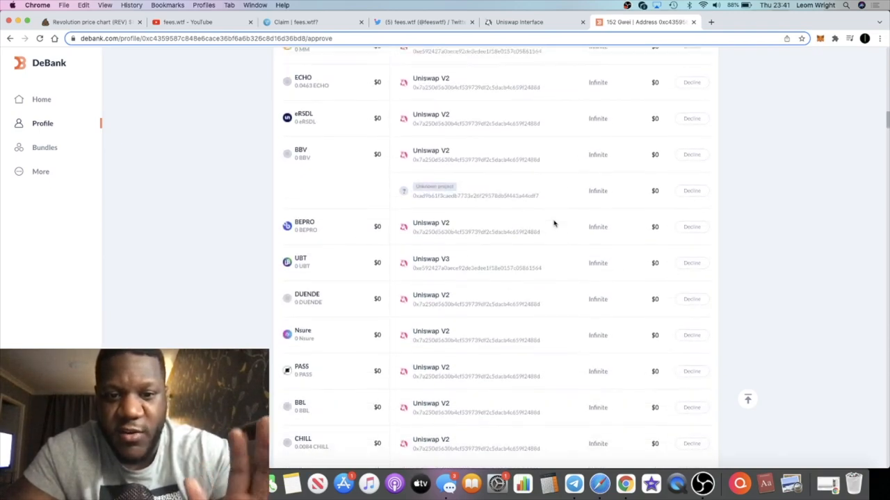
{"action": "scroll", "scroll_direction": "down", "scroll_amount": 3}
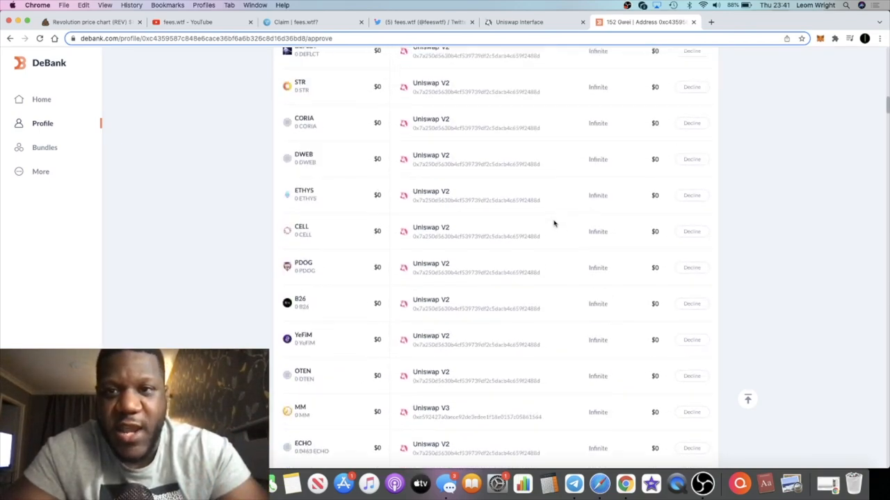
{"action": "scroll", "scroll_direction": "up", "scroll_amount": 3}
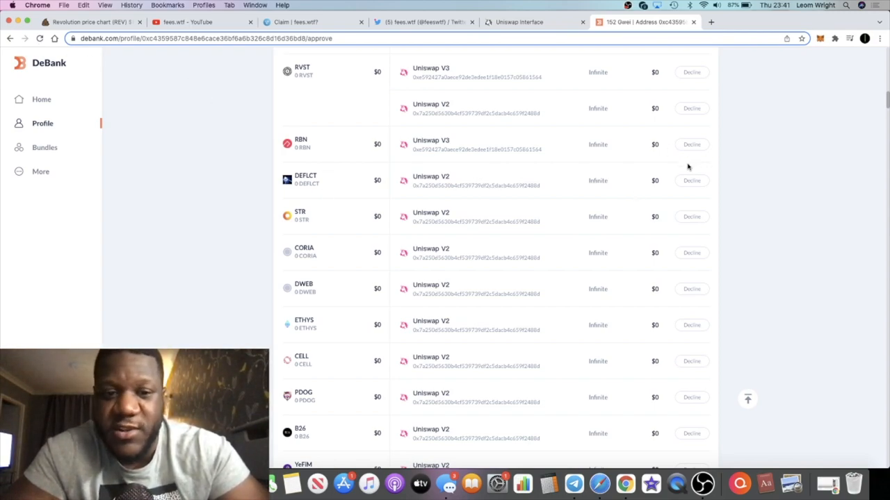
{"action": "scroll", "scroll_direction": "down", "scroll_amount": 3}
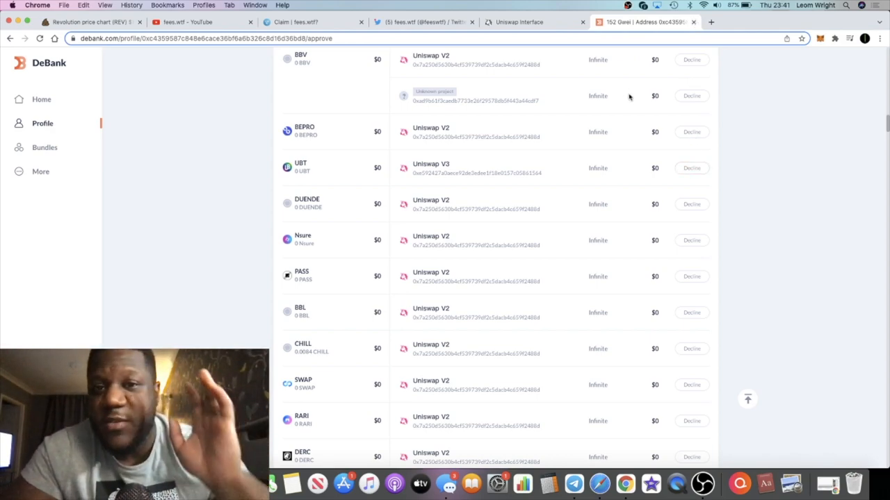
{"action": "scroll", "scroll_direction": "down", "scroll_amount": 3}
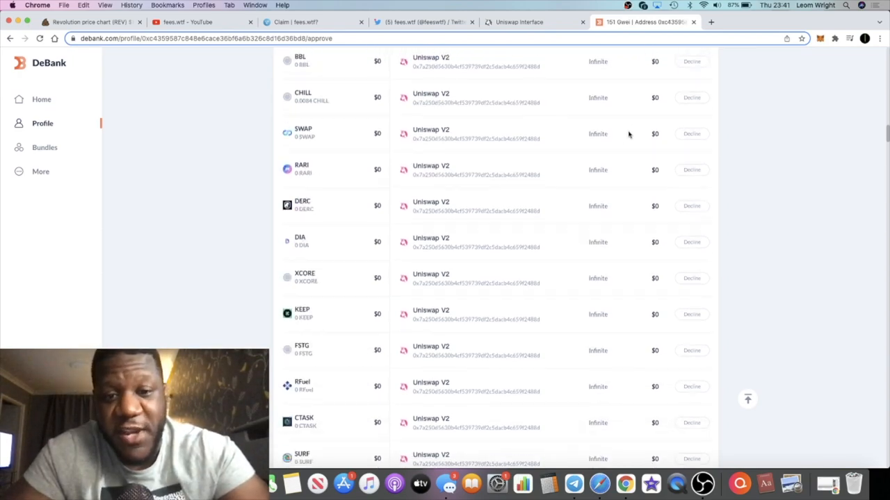
{"action": "scroll", "scroll_direction": "down", "scroll_amount": 3}
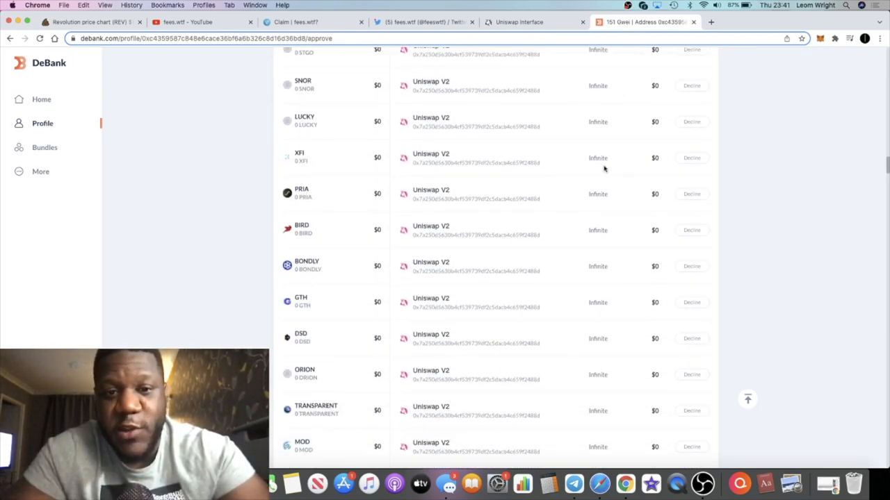
{"action": "scroll", "scroll_direction": "down", "scroll_amount": 3}
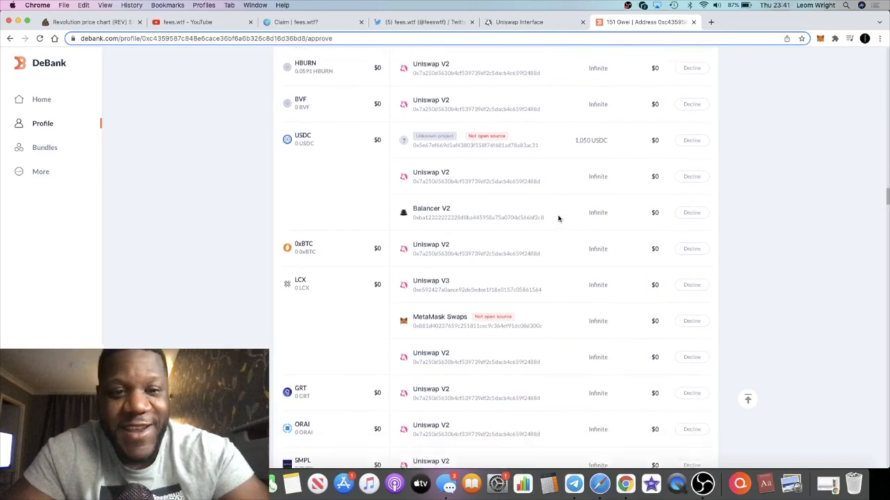
{"action": "scroll", "scroll_direction": "down", "scroll_amount": 3}
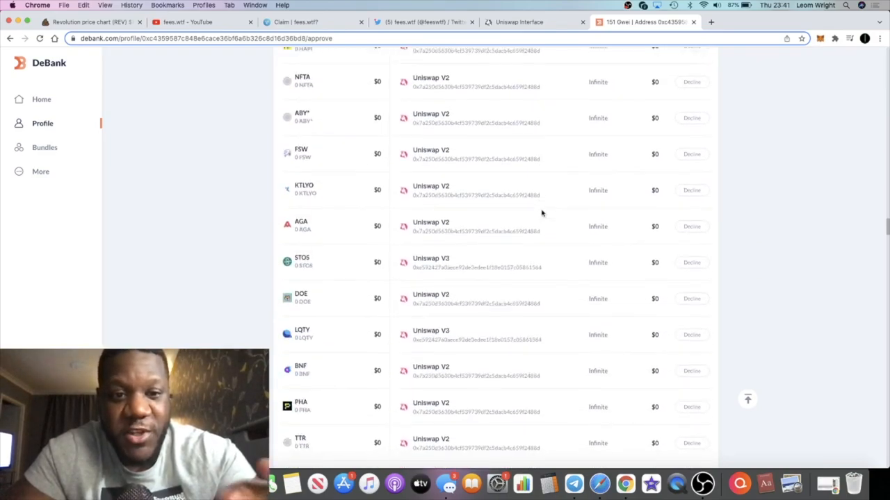
{"action": "scroll", "scroll_direction": "down", "scroll_amount": 3}
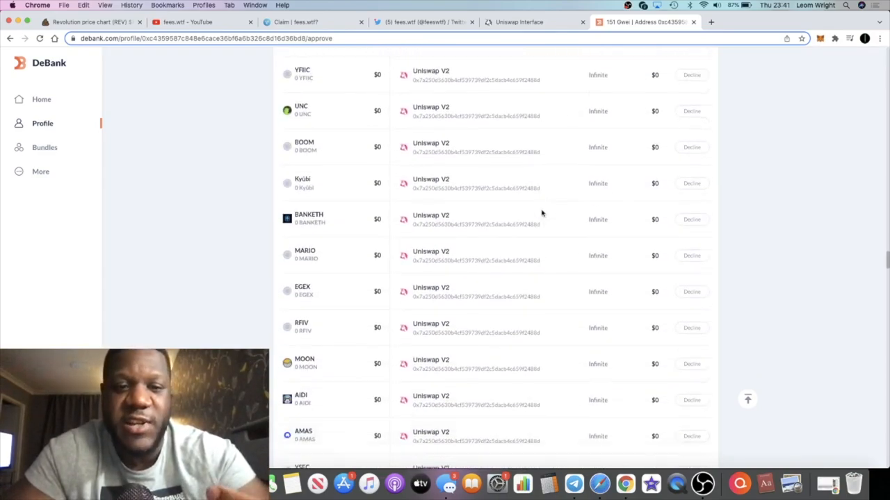
{"action": "scroll", "scroll_direction": "down", "scroll_amount": 3}
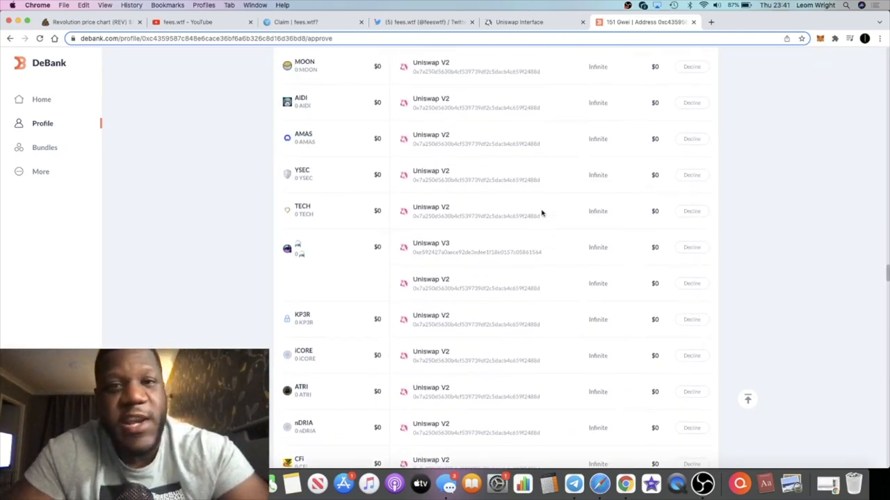
{"action": "left_click", "coordinate": [309, 21]}
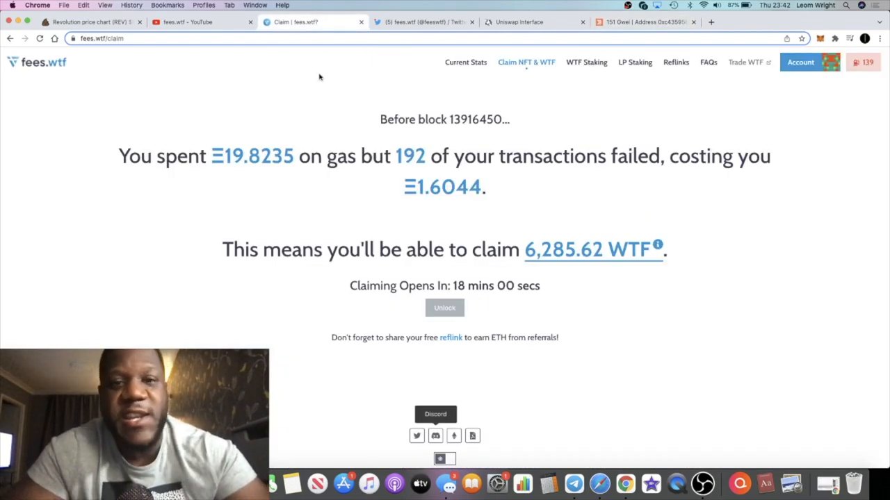